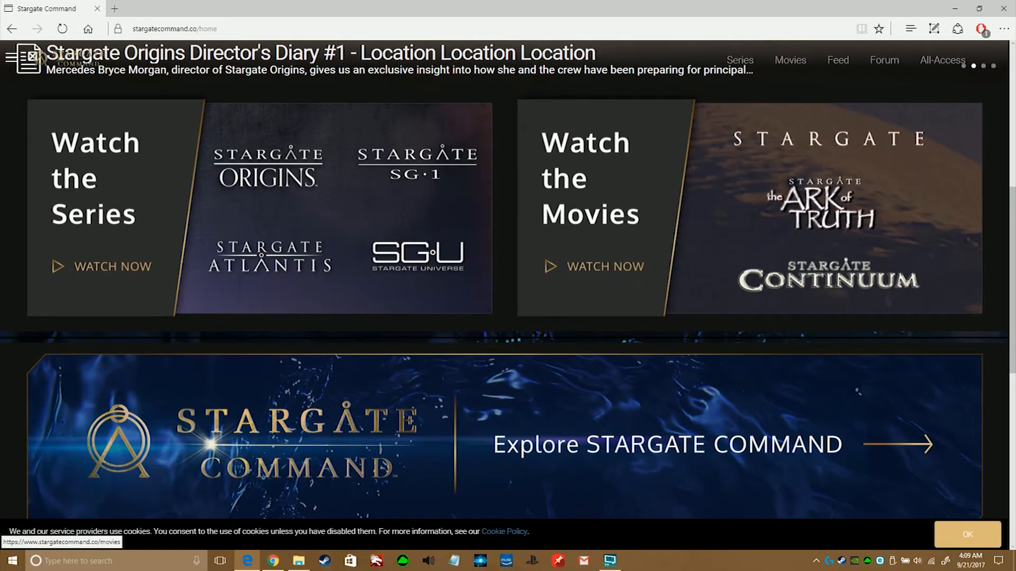
mouse_move(942, 59)
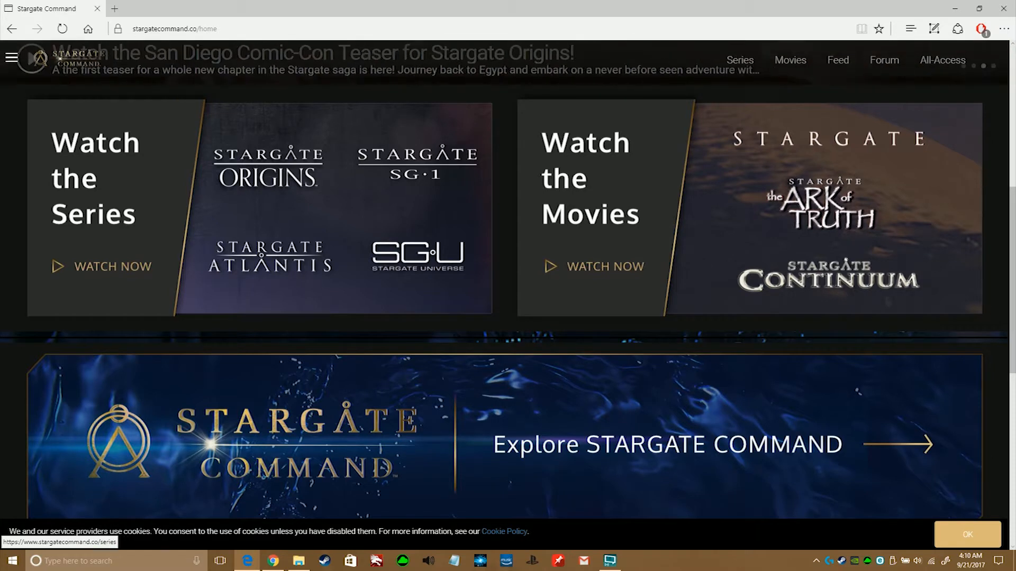
- Scroll the home page past the Watch the Series/Movies banners and the News/Quizzes/Polls/Photos carousel
scroll(down, 3)
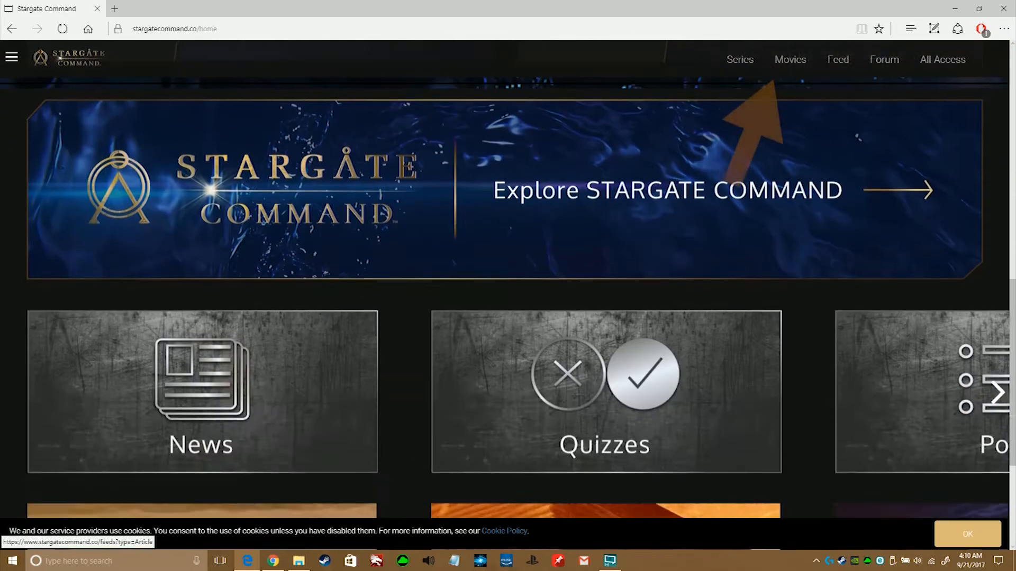
scroll(down, 3)
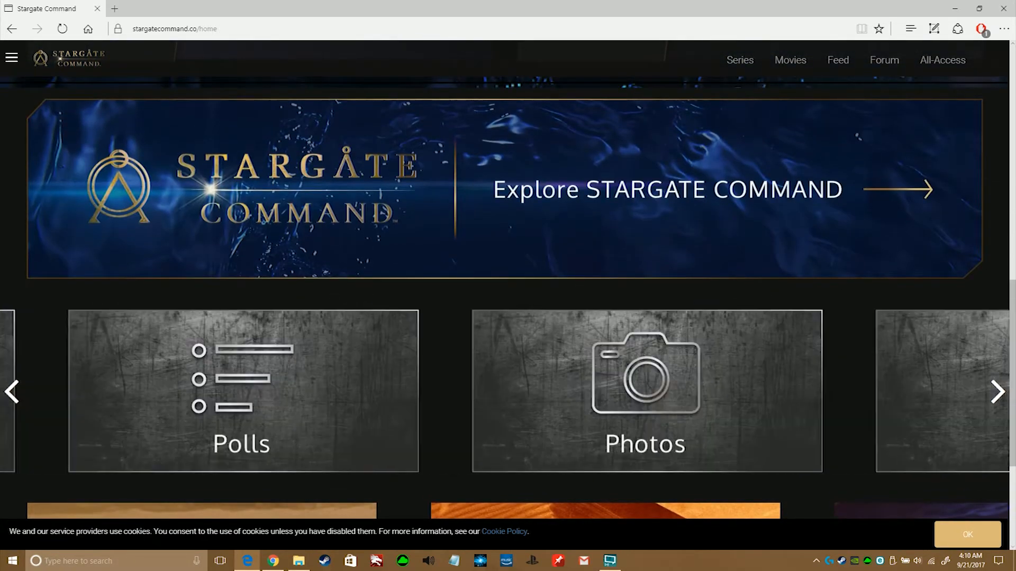
scroll(down, 3)
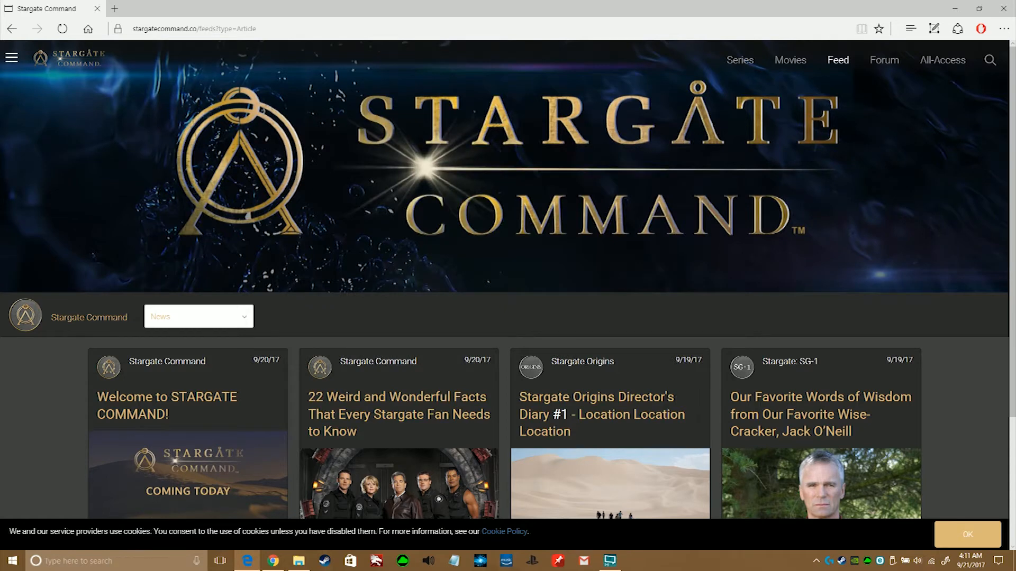
- Read the Jack O'Neill words-of-wisdom article, view its share options, and close it to the feed
scroll(down, 3)
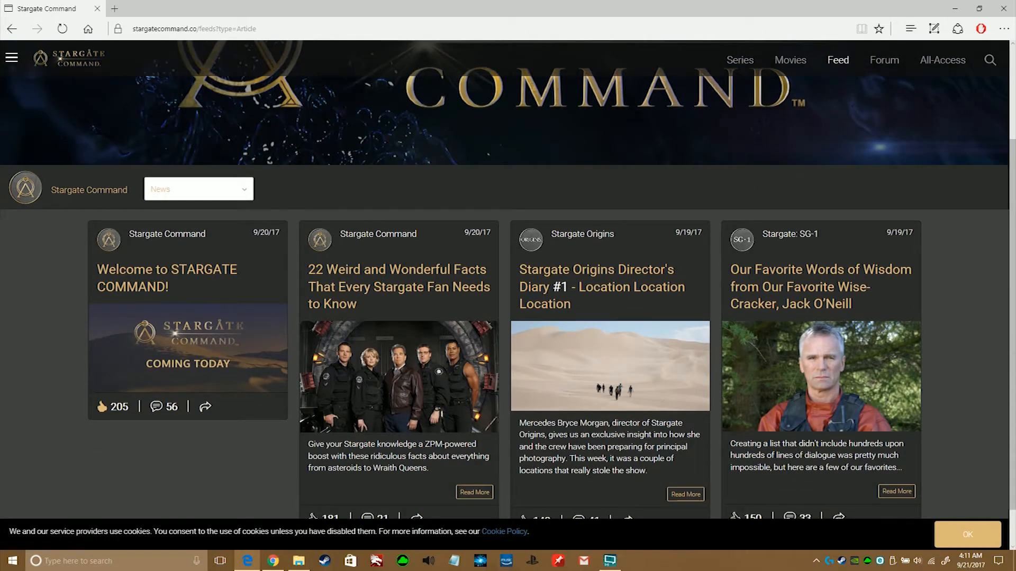
scroll(down, 3)
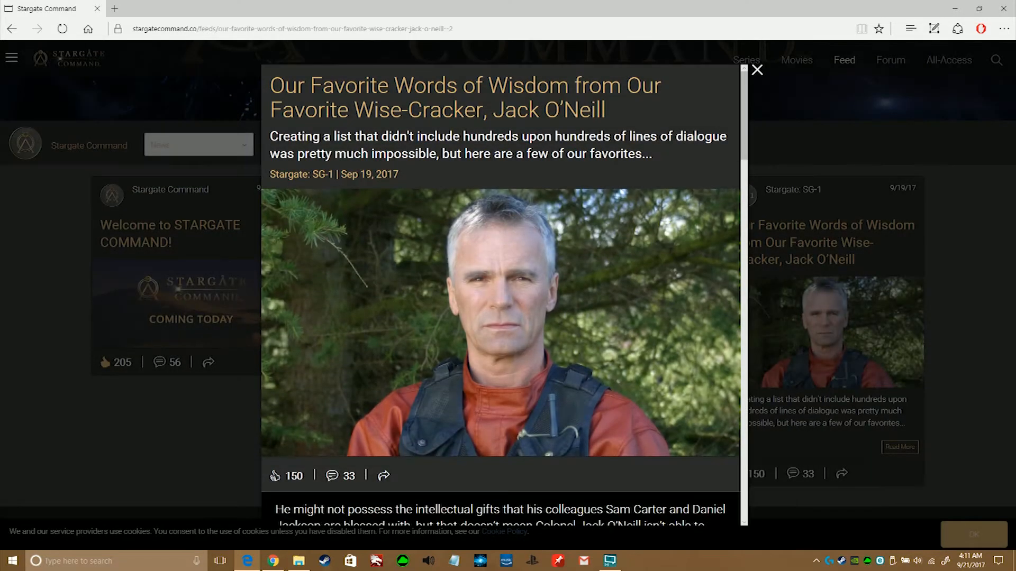
scroll(down, 3)
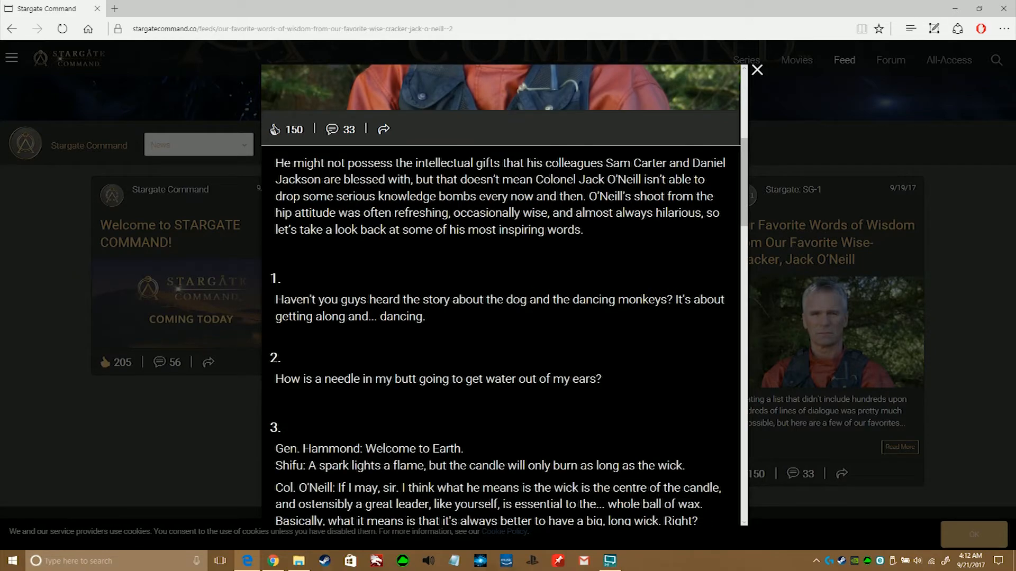
scroll(down, 3)
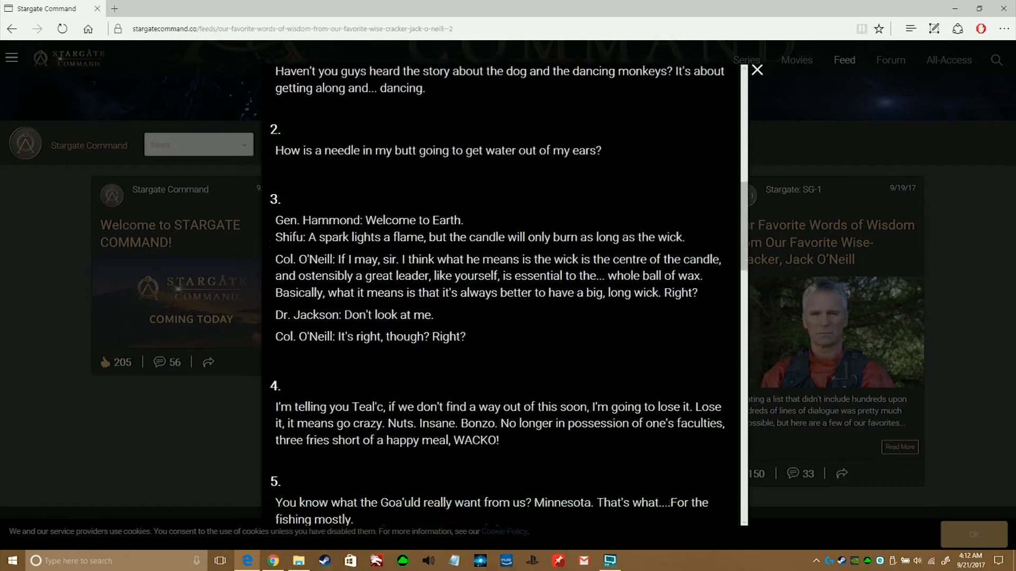
scroll(down, 3)
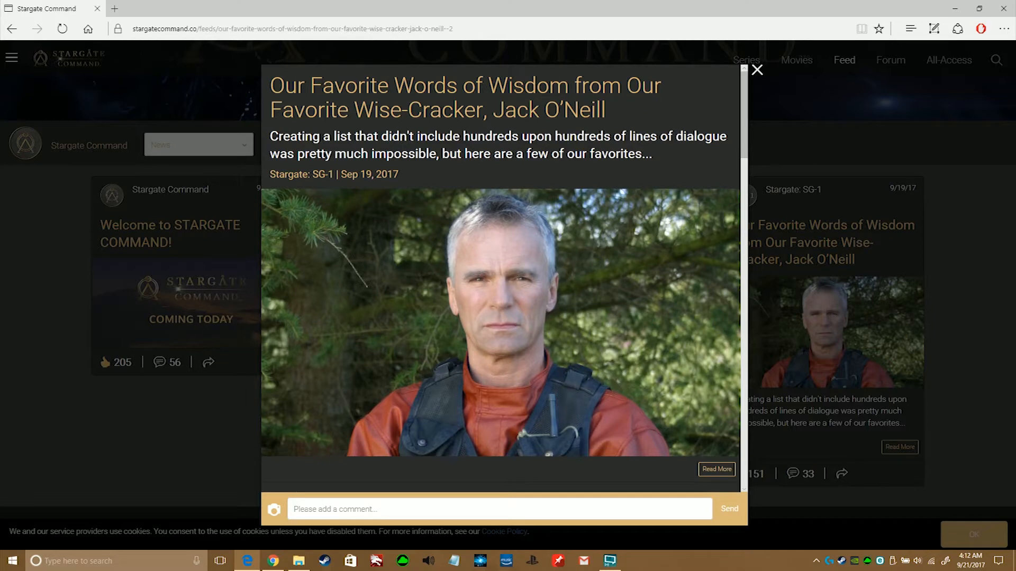
scroll(down, 3)
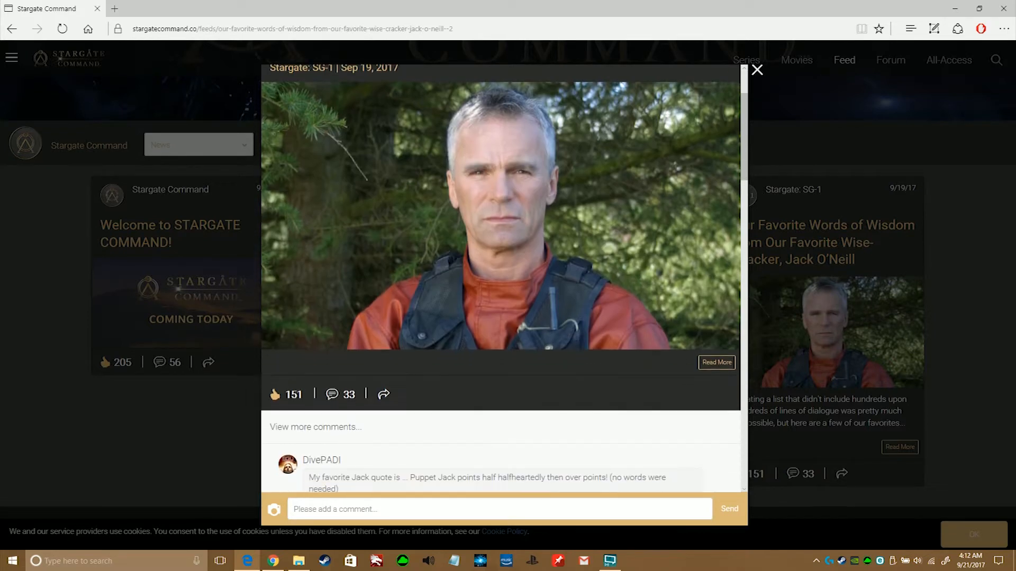
click(384, 394)
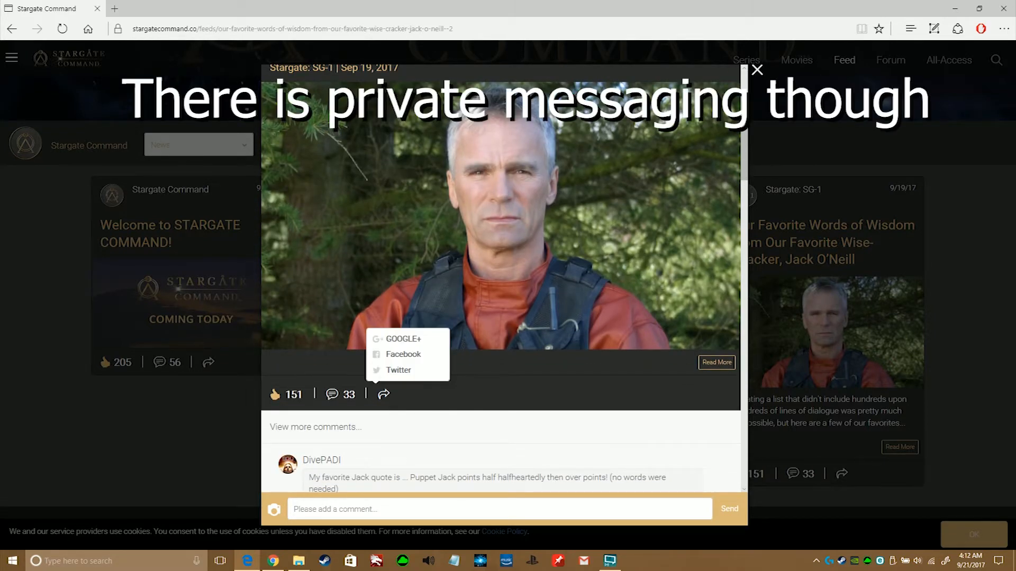
click(756, 69)
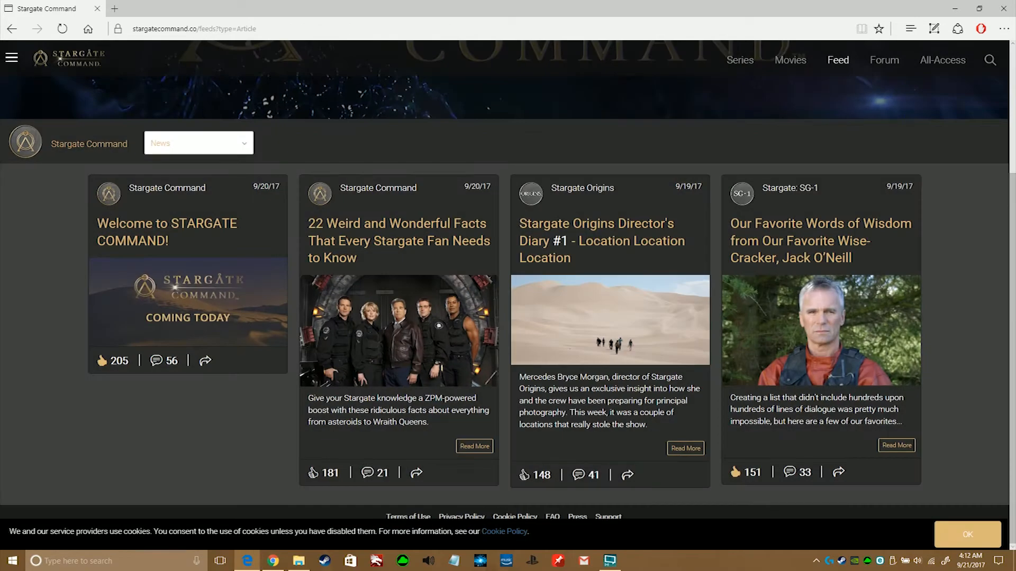
- Change the feed filter from News to All and scroll through the mixed posts
click(199, 143)
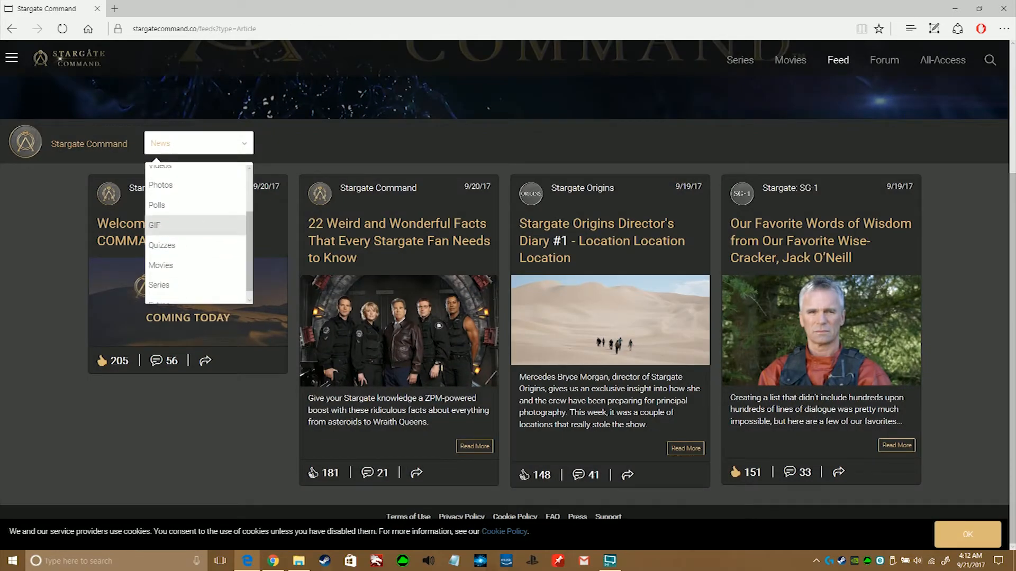
scroll(up, 3)
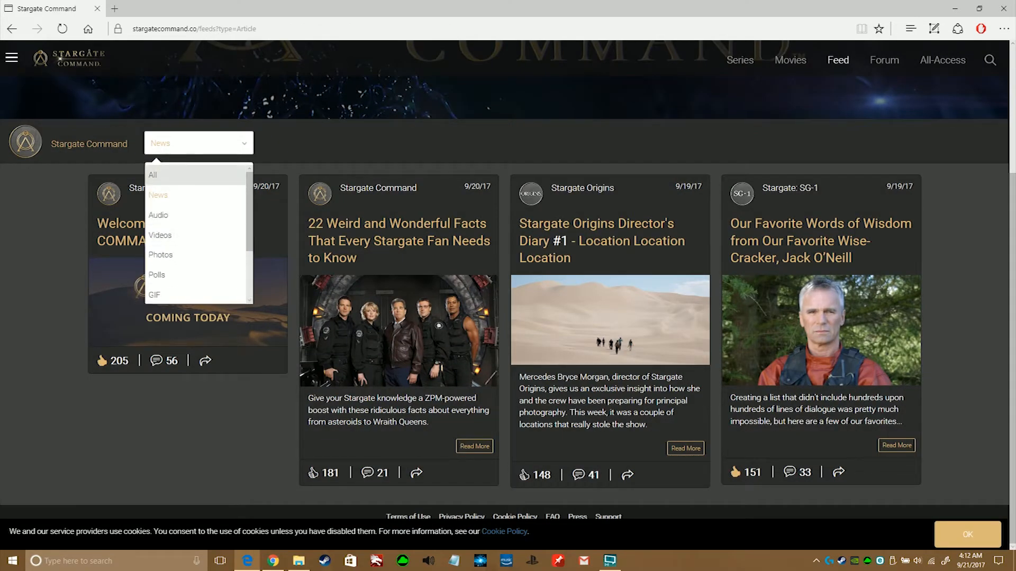
click(152, 175)
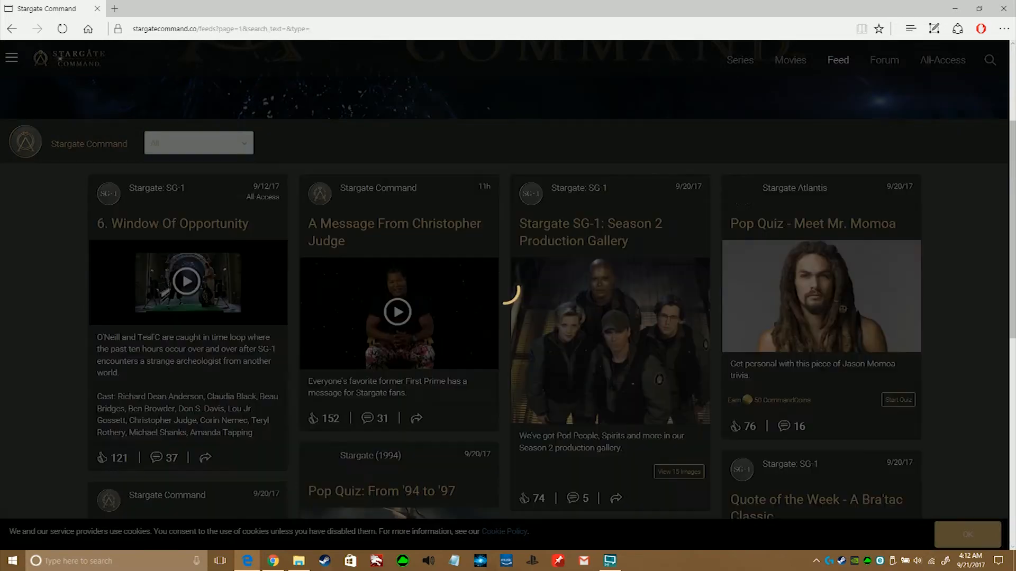
scroll(down, 3)
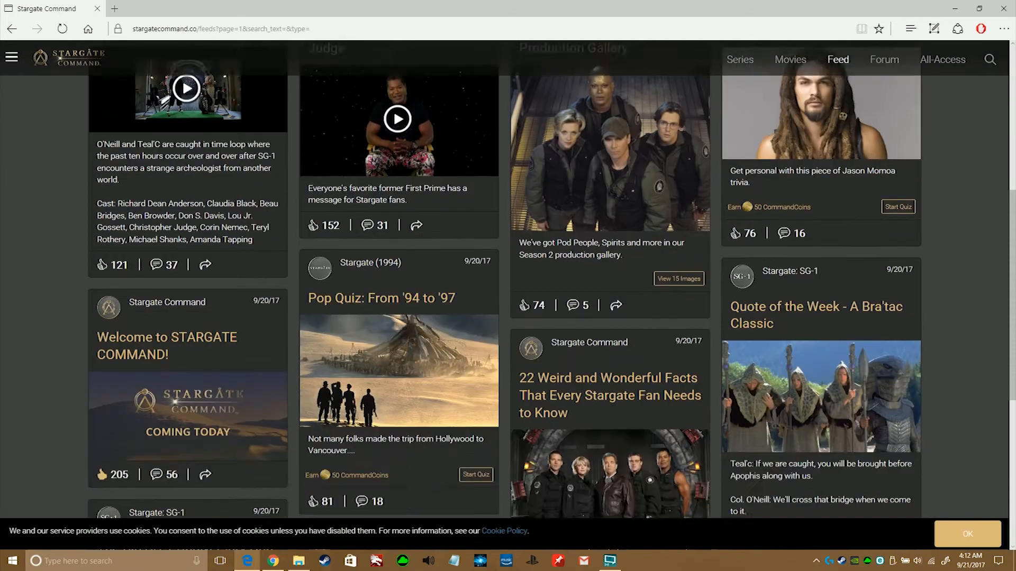
scroll(down, 3)
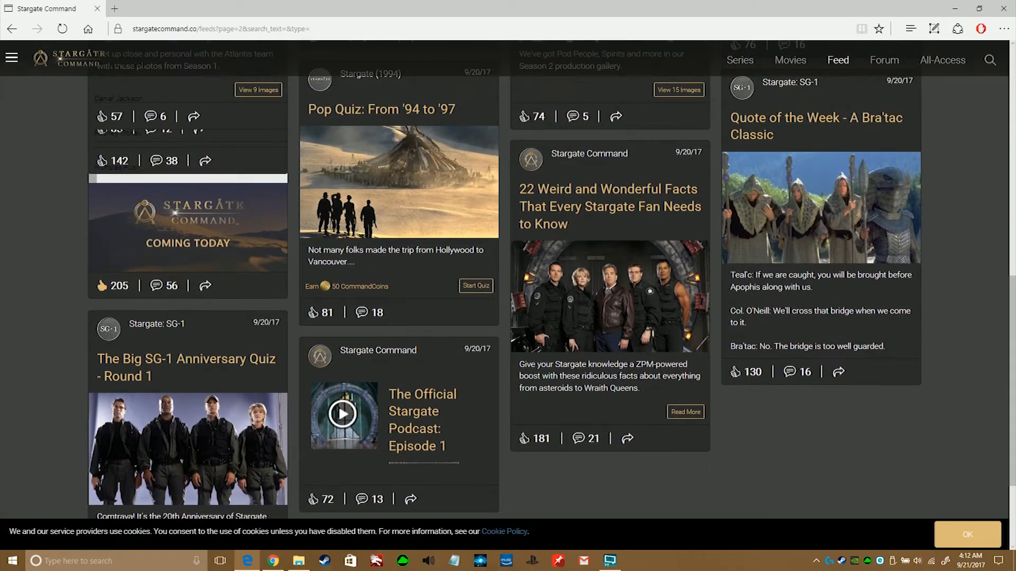
scroll(down, 3)
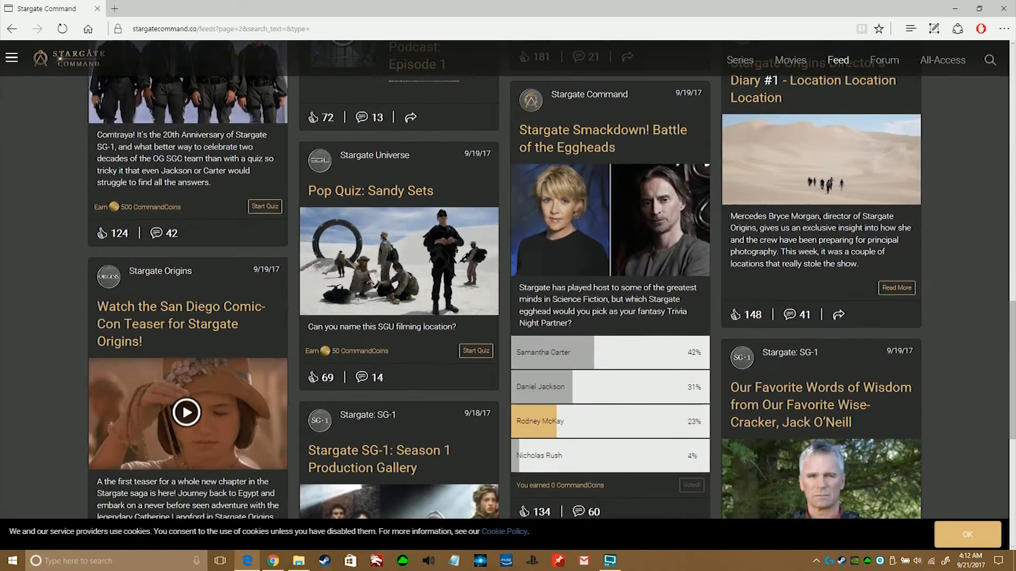
scroll(down, 3)
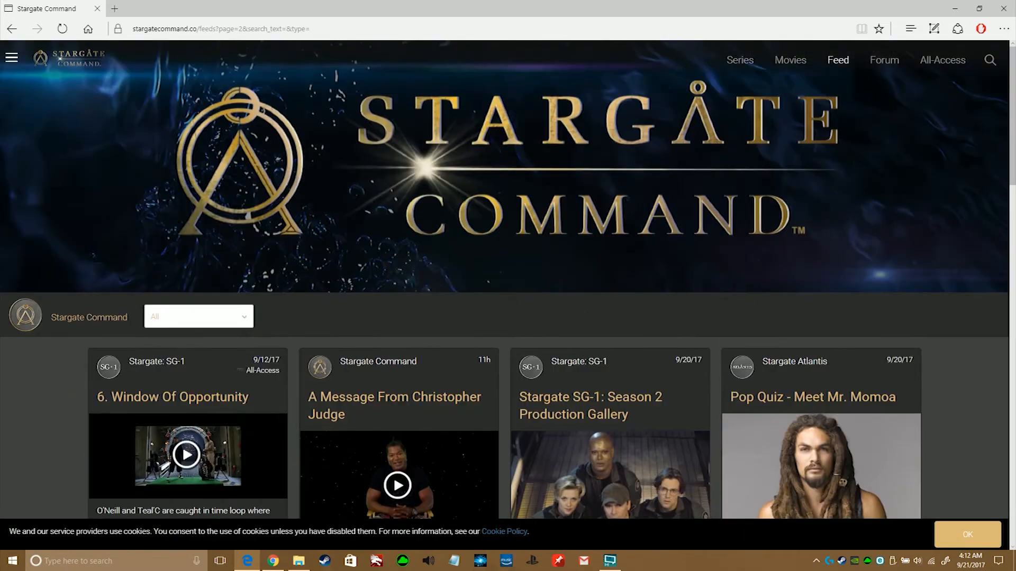
mouse_move(883, 60)
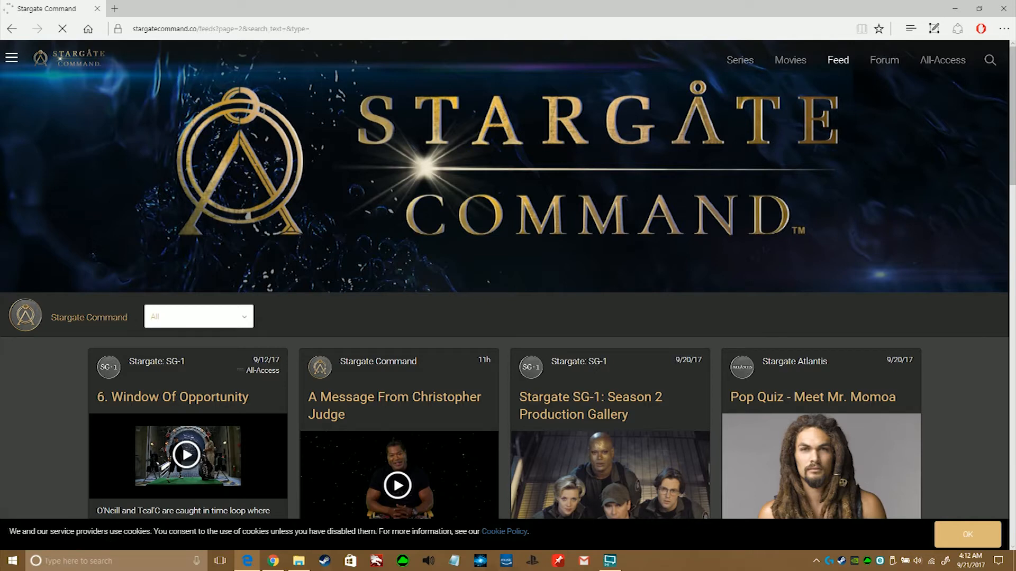
- Scroll through the Community forum posts, then reload the forum to show a fresh set
click(860, 59)
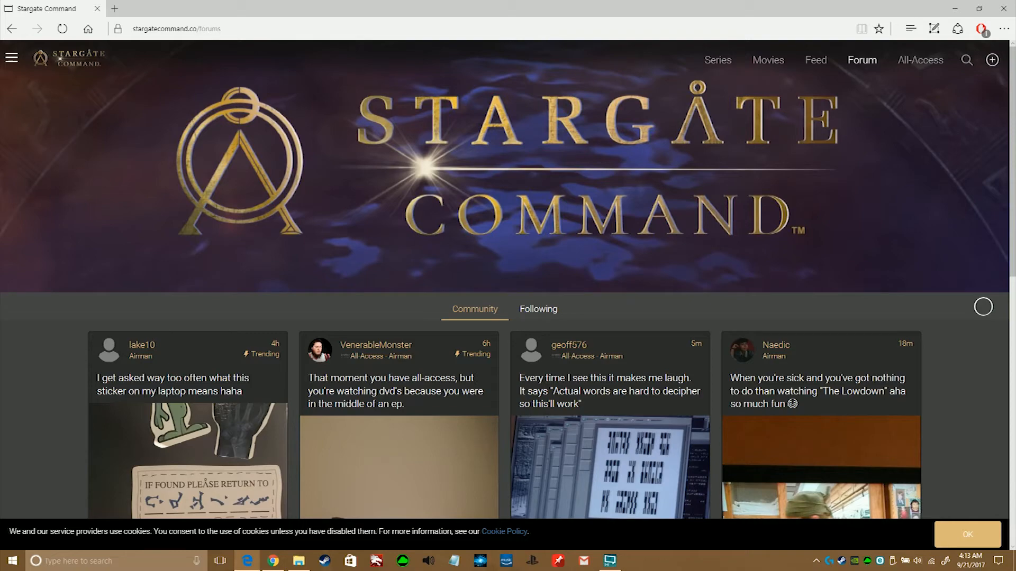
scroll(down, 3)
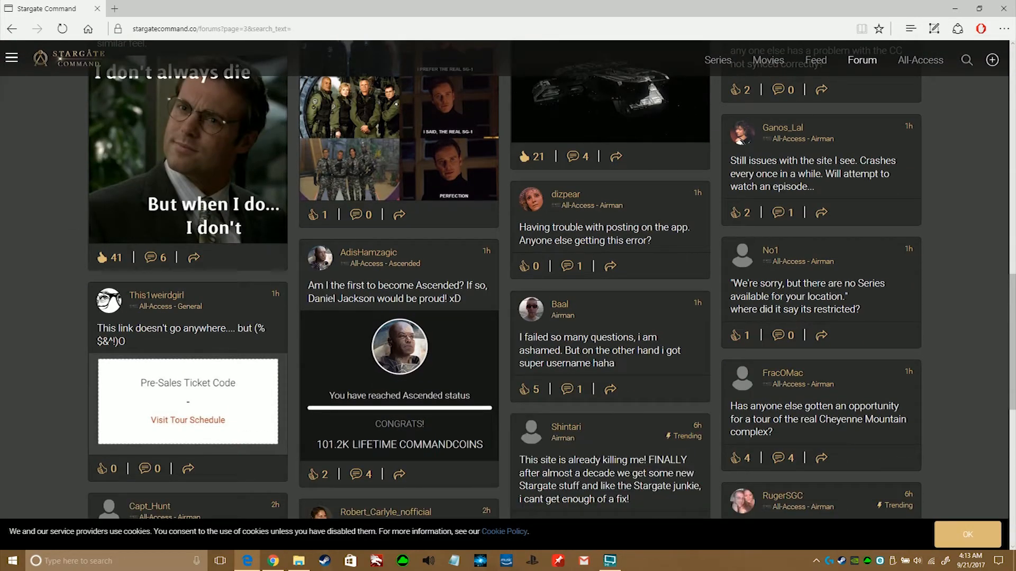
scroll(down, 3)
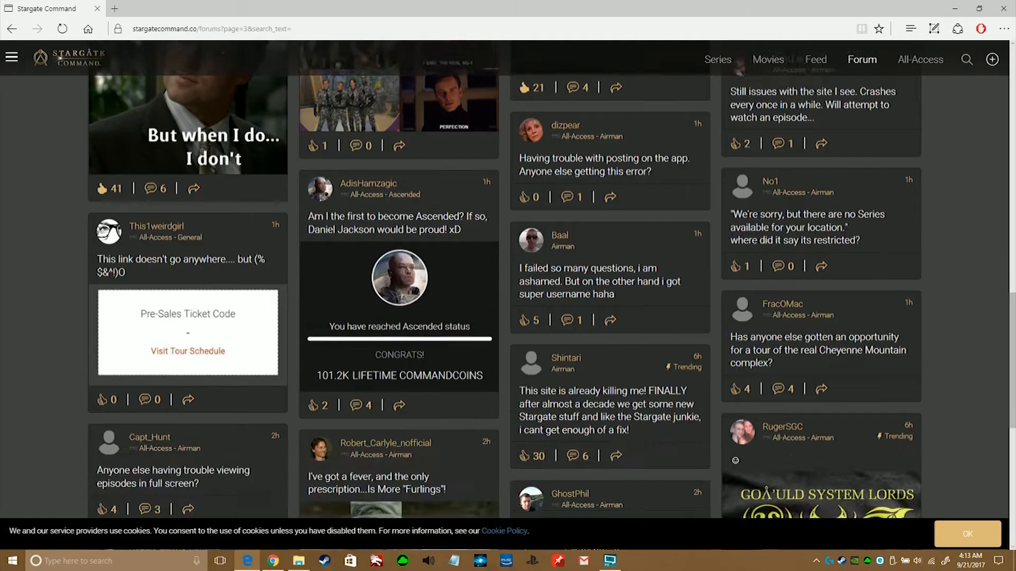
scroll(down, 3)
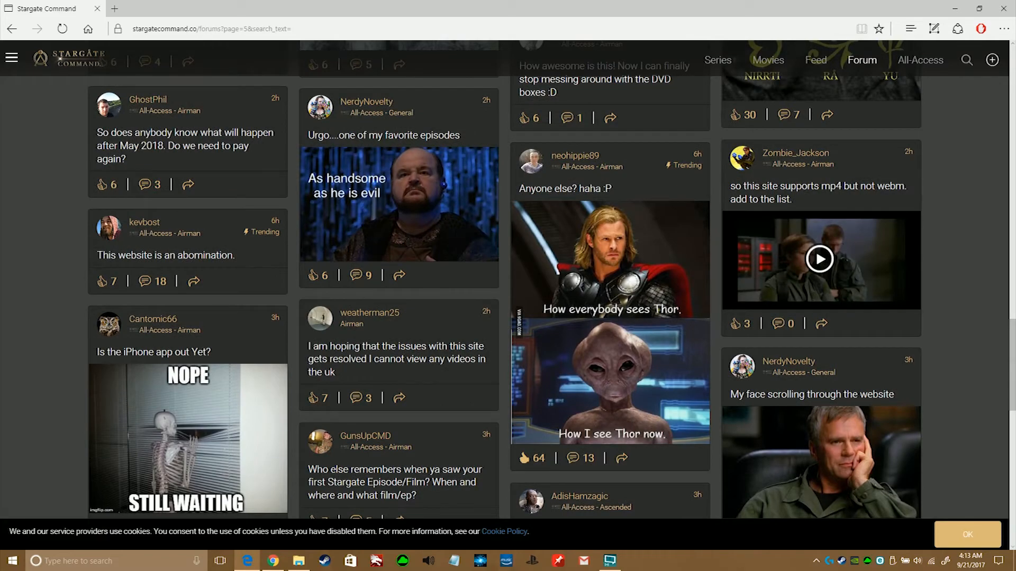
scroll(down, 3)
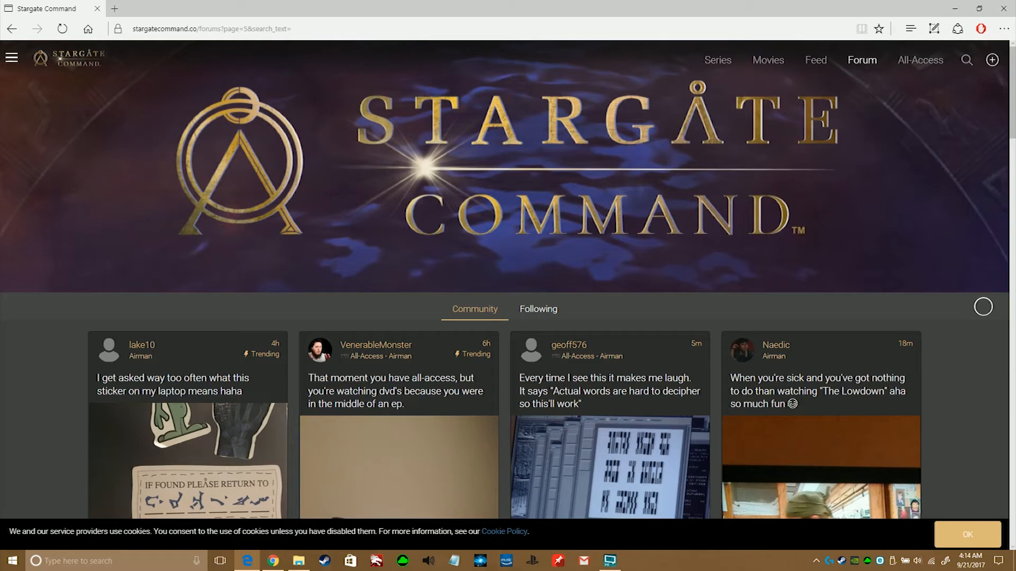
click(538, 309)
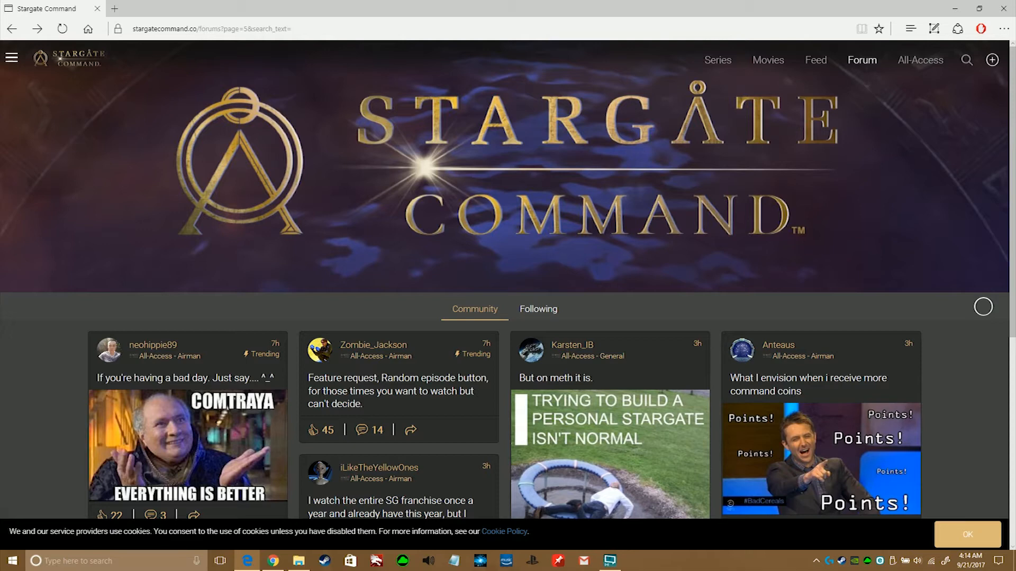
click(11, 57)
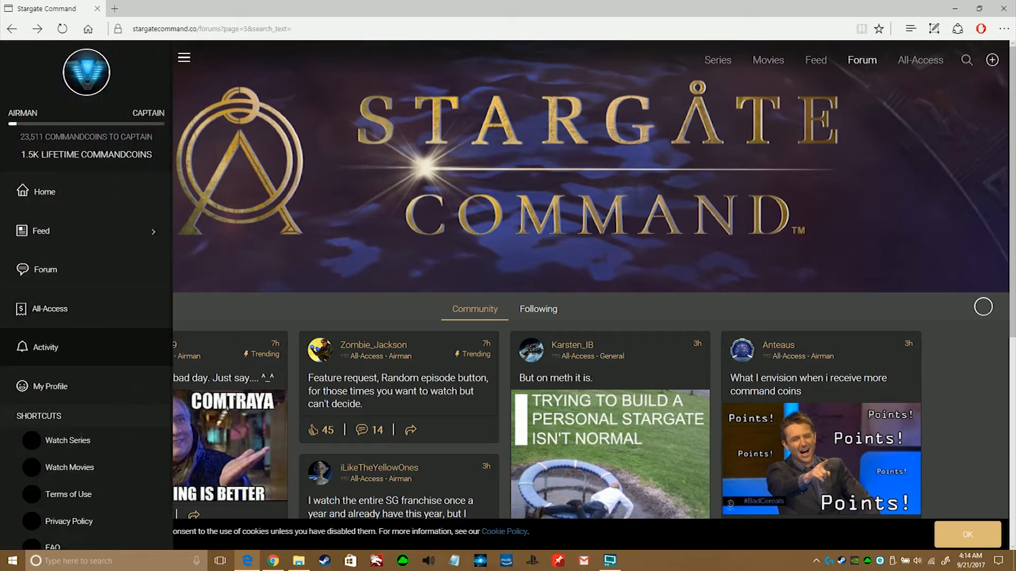
mouse_move(44, 192)
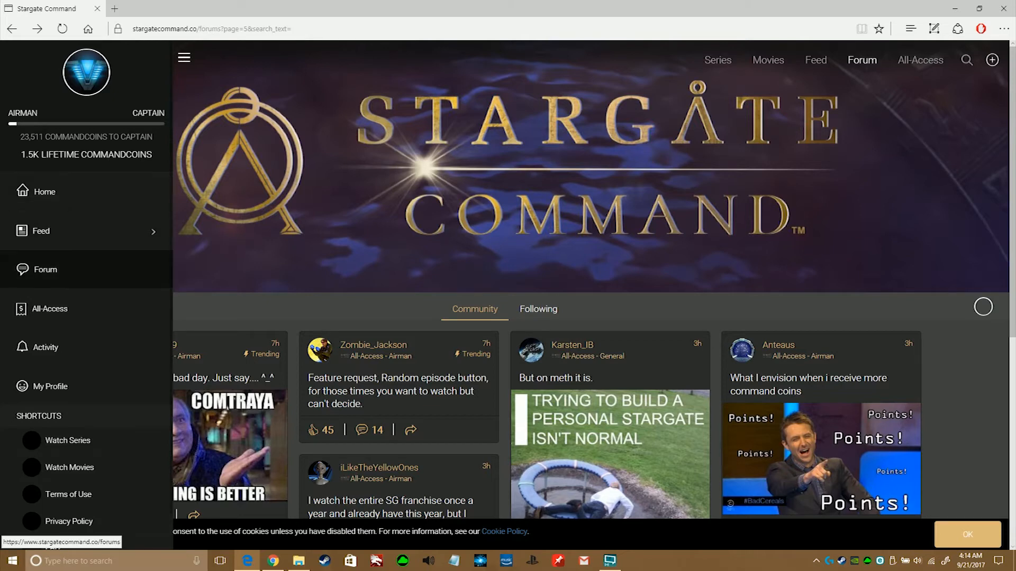
scroll(down, 3)
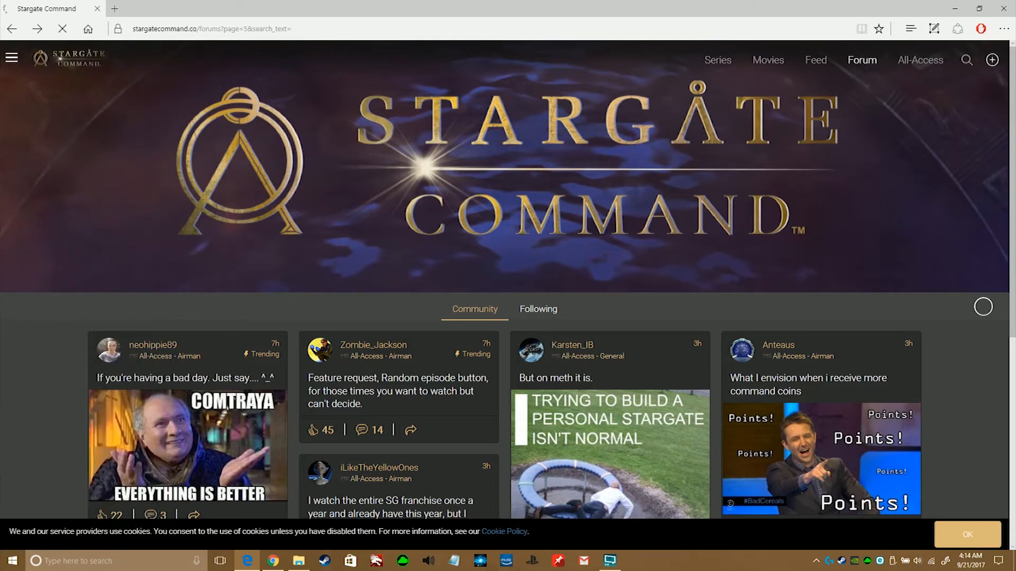
- Browse the Series catalogue down to the Stargate SG-1 Season 7 tile
click(716, 60)
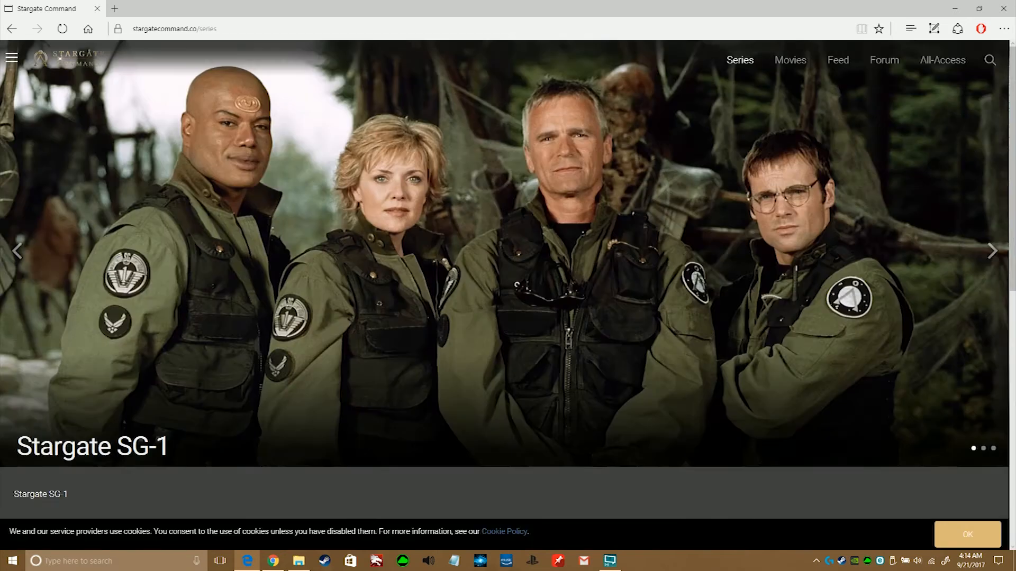
scroll(down, 3)
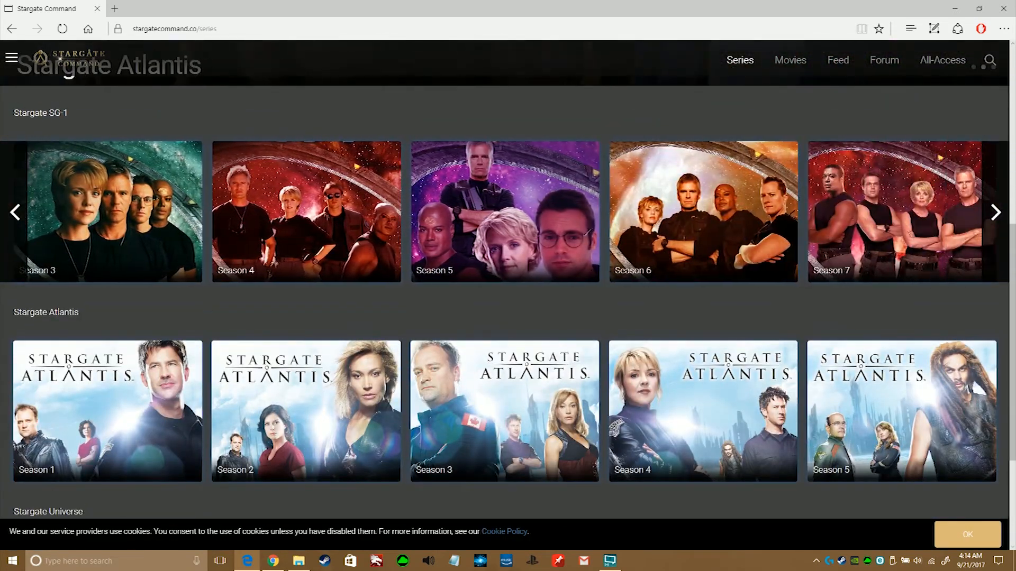
scroll(down, 3)
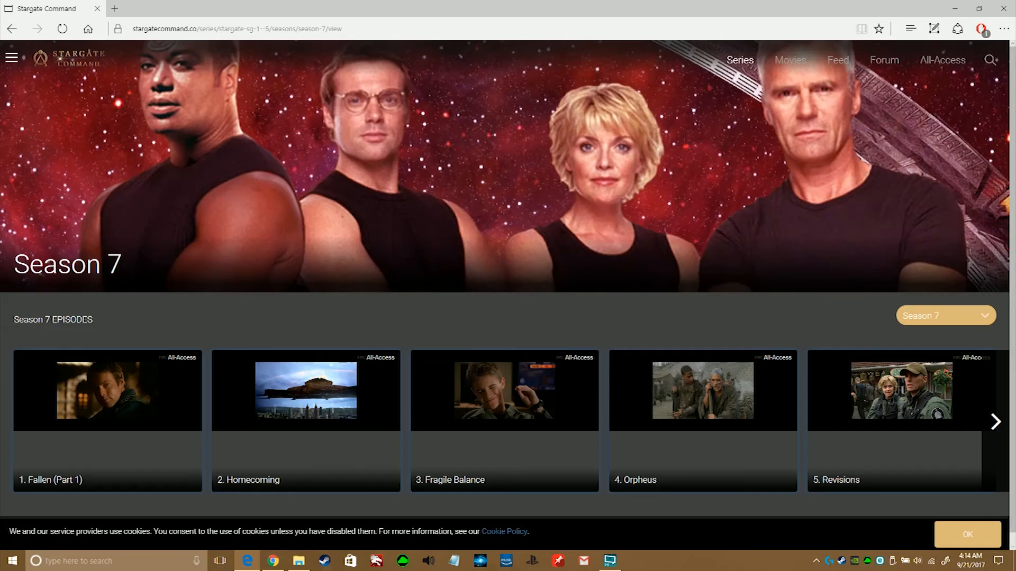
scroll(down, 3)
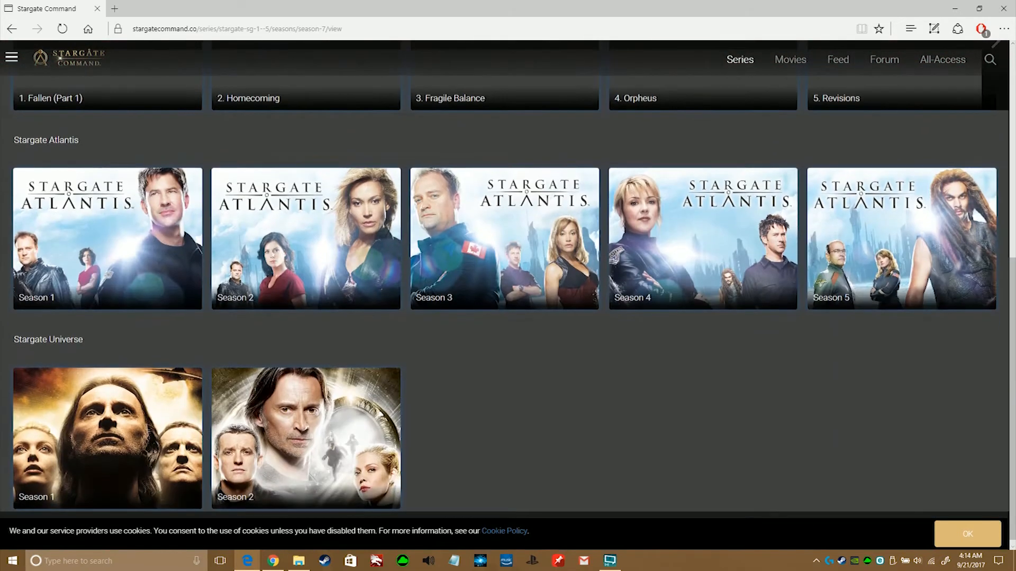
scroll(up, 3)
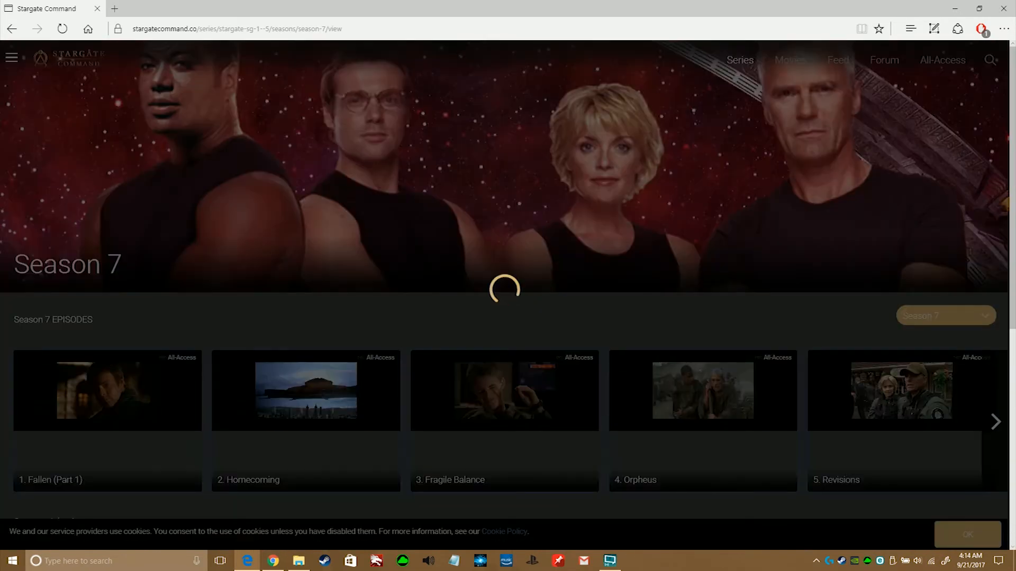
click(701, 390)
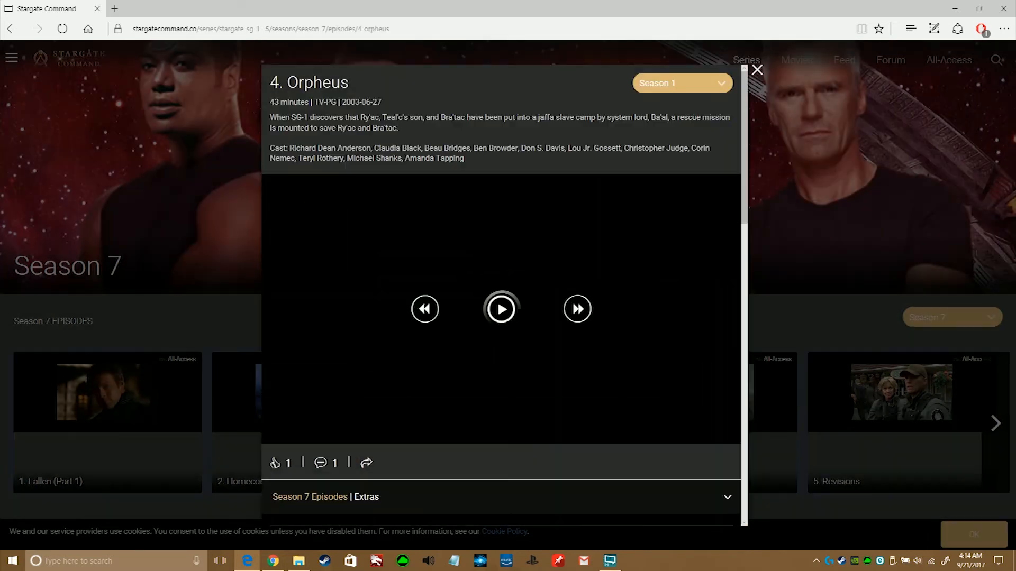
click(501, 309)
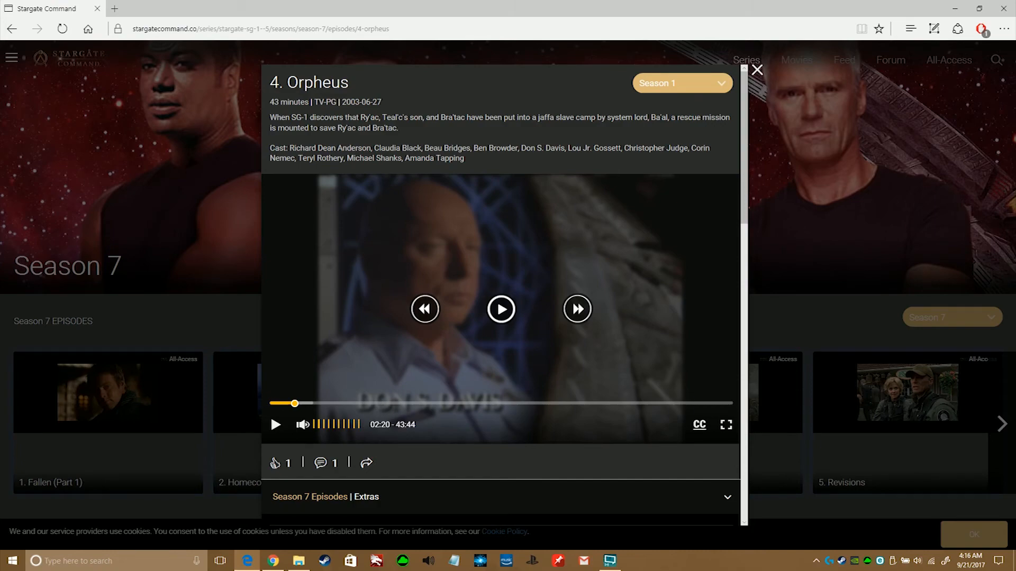
click(756, 69)
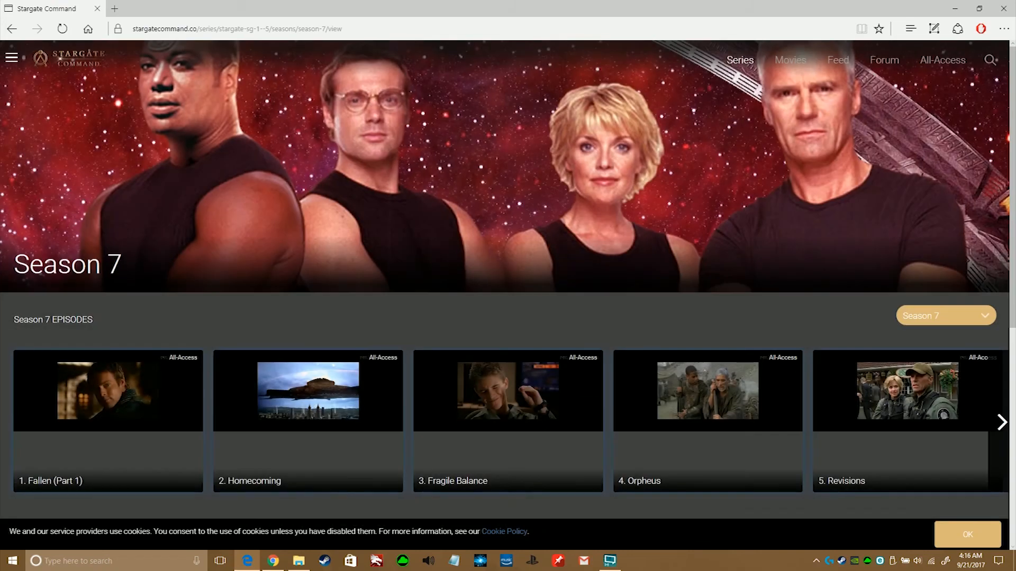
- Scroll the page while navigating to the My Profile page
scroll(down, 3)
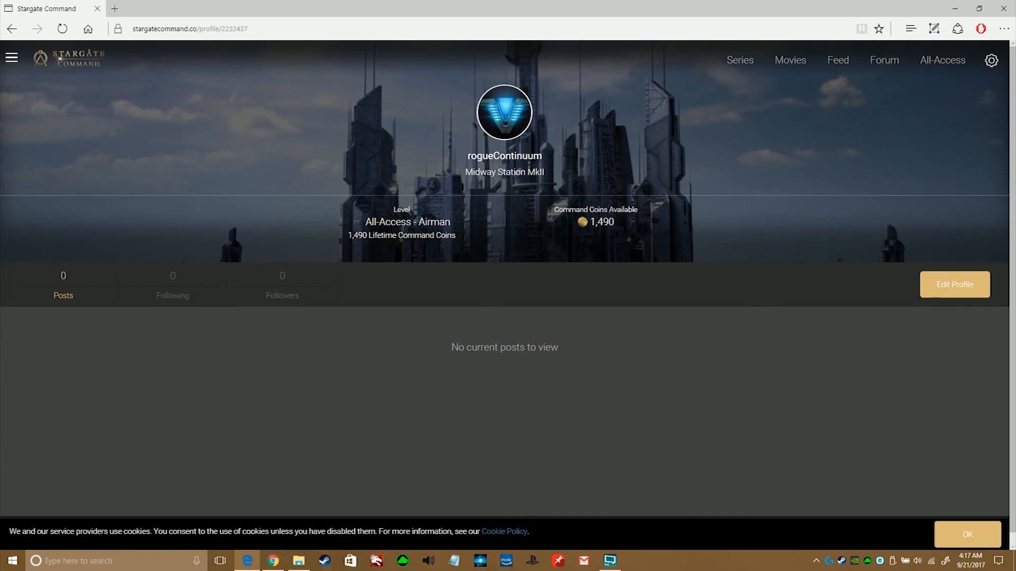
- Scroll down the profile page and dismiss the cookie banner with OK
scroll(down, 3)
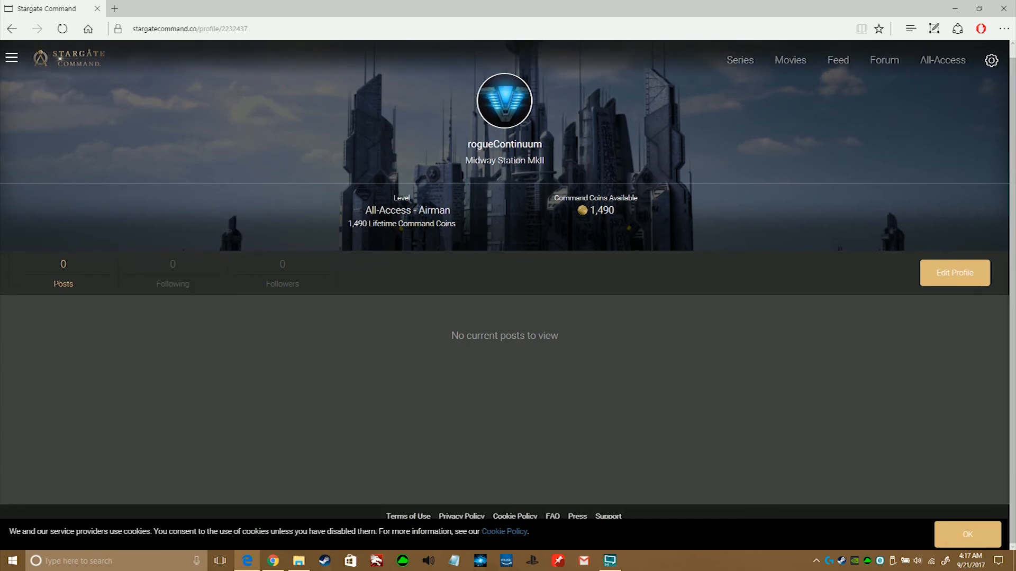
click(966, 534)
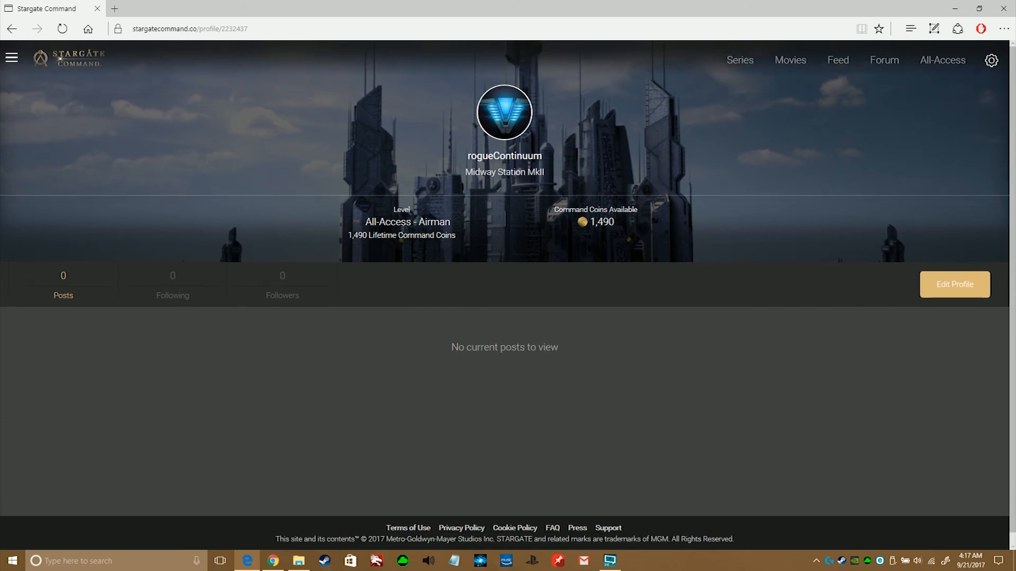